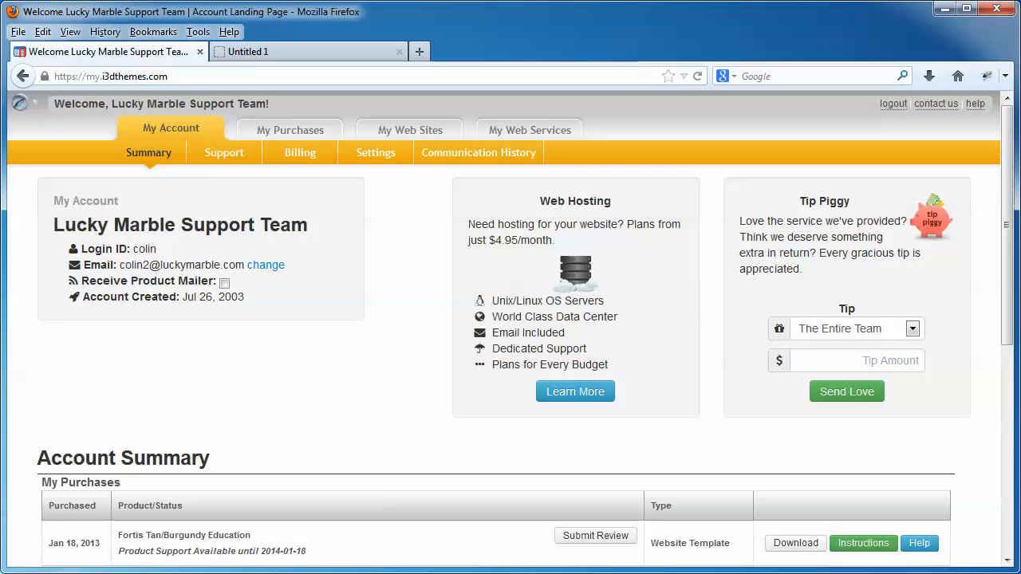
Set the browser's download location via its settings before returning to the account page
click(183, 77)
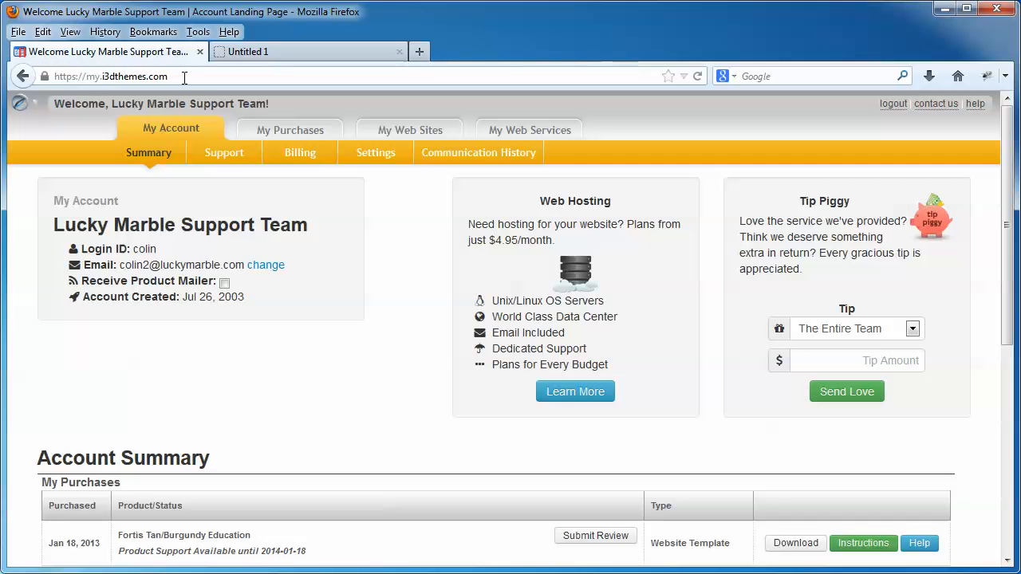
mouse_move(168, 46)
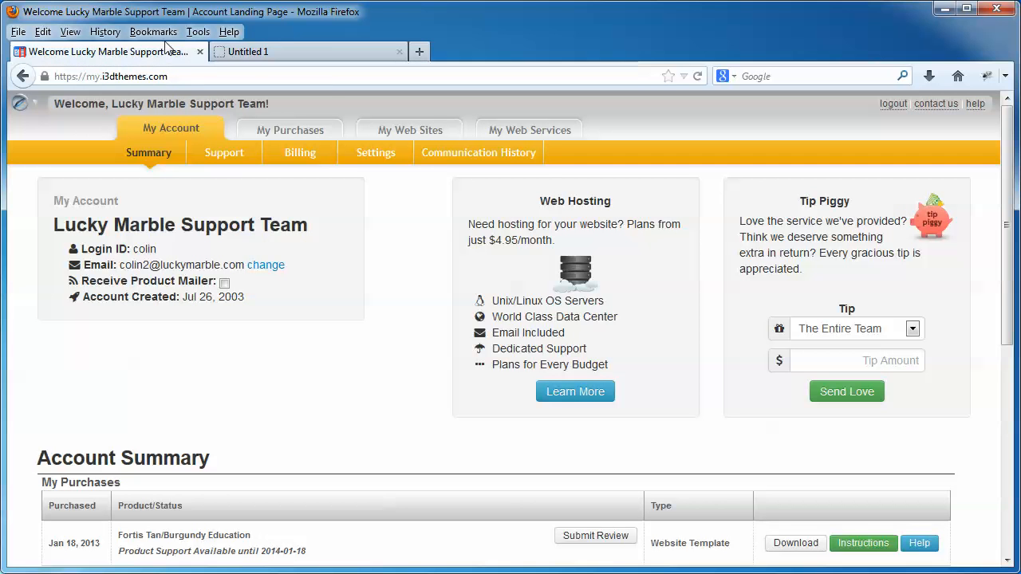
click(197, 32)
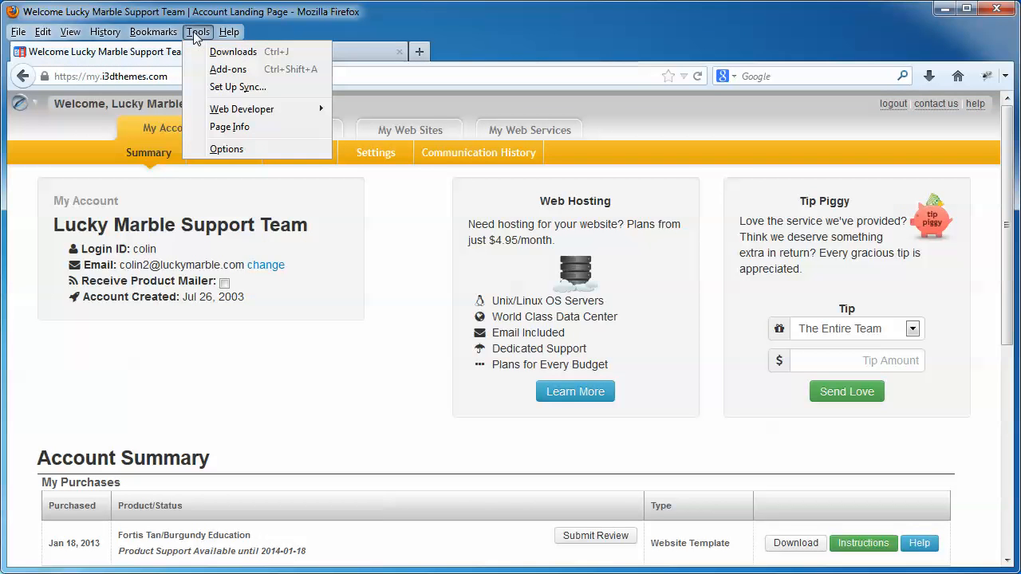
click(227, 150)
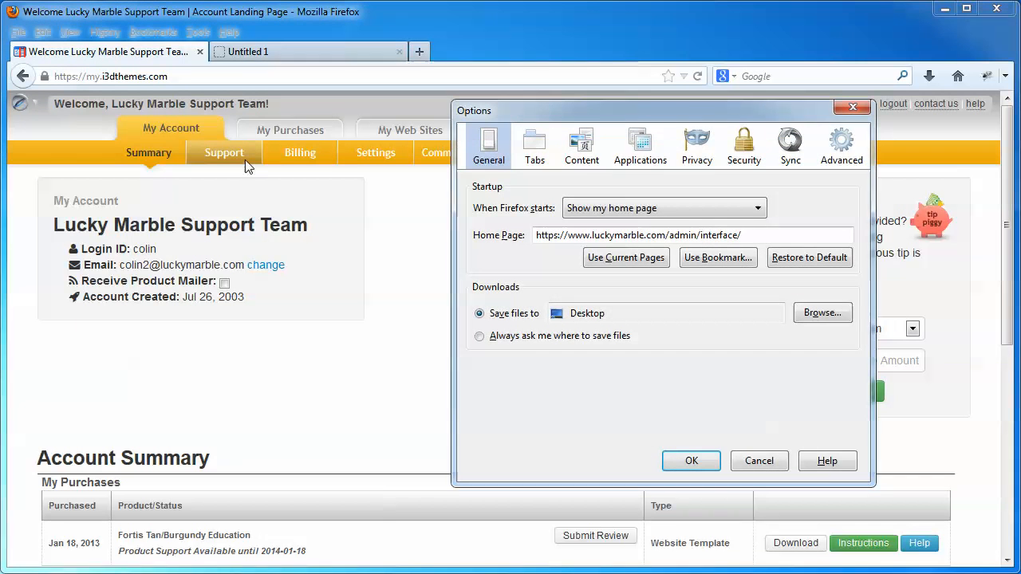
mouse_move(489, 146)
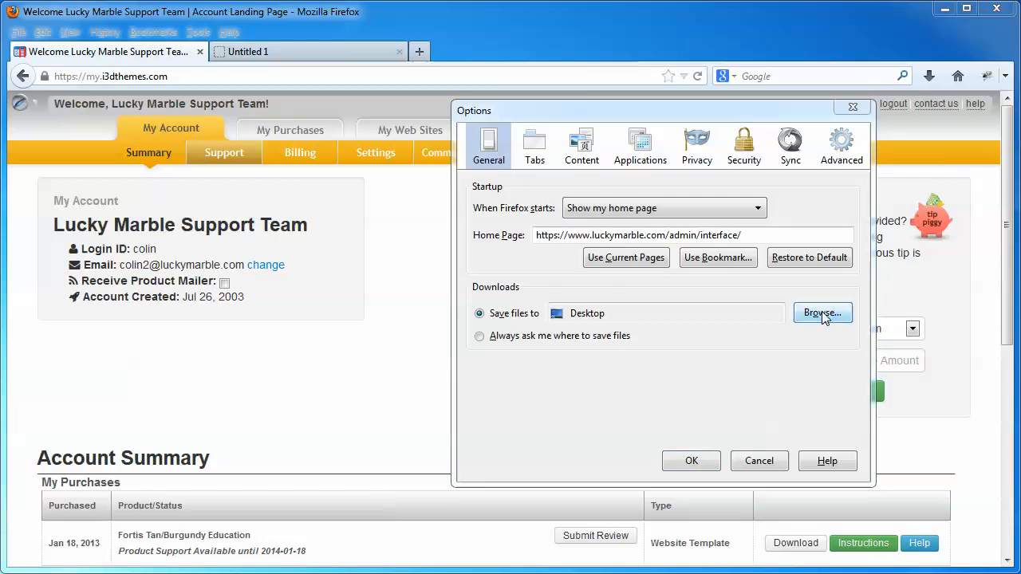
click(823, 313)
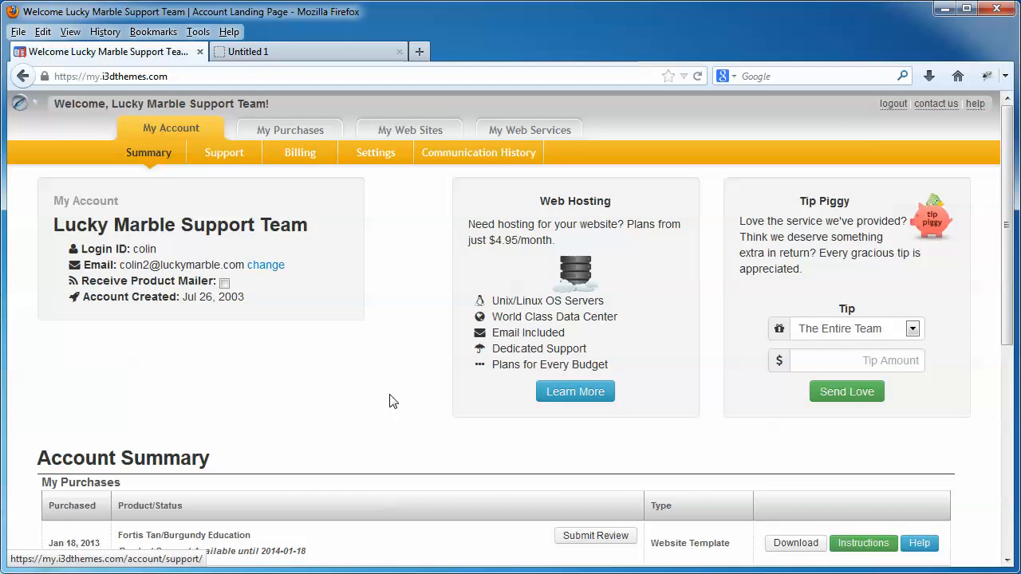
mouse_move(70, 425)
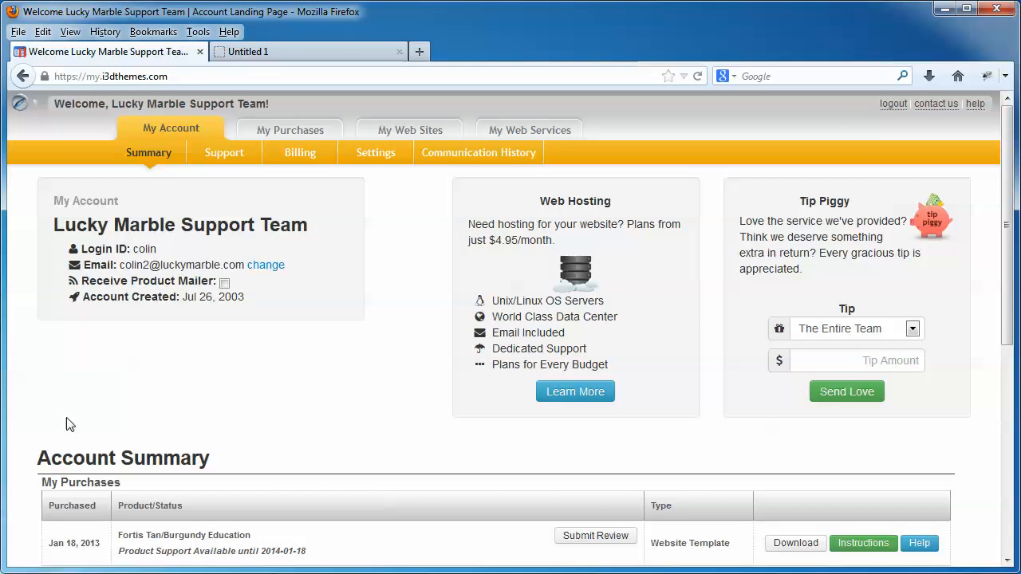
Open the Fortis Tan/Burgundy Education purchase from the My Purchases list
scroll(down, 3)
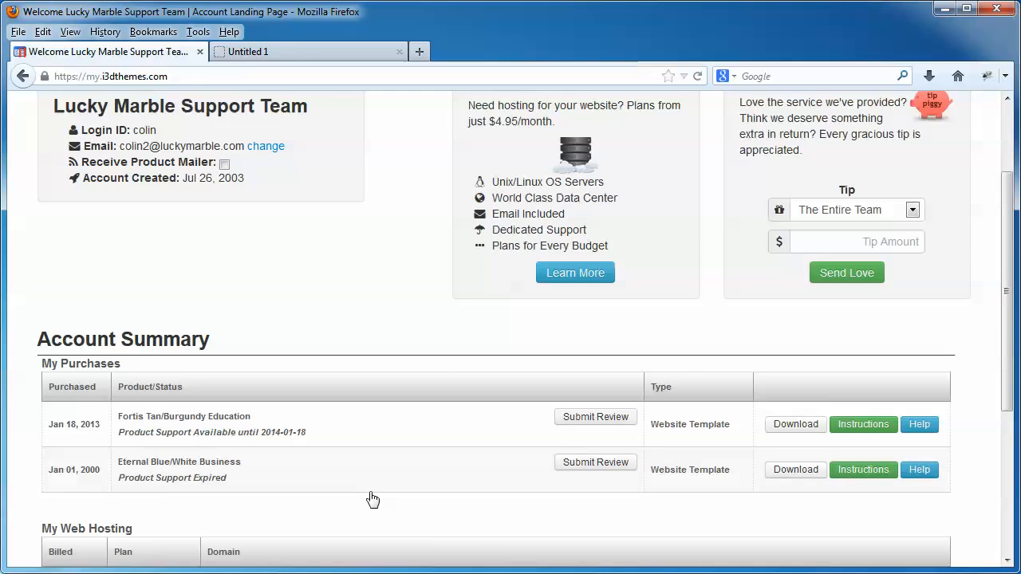
scroll(down, 3)
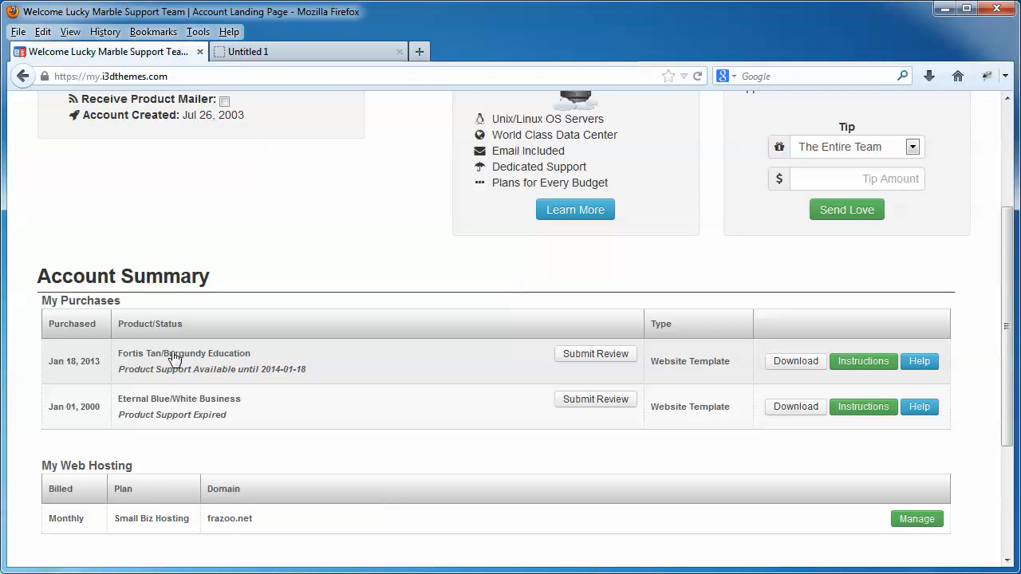
mouse_move(794, 360)
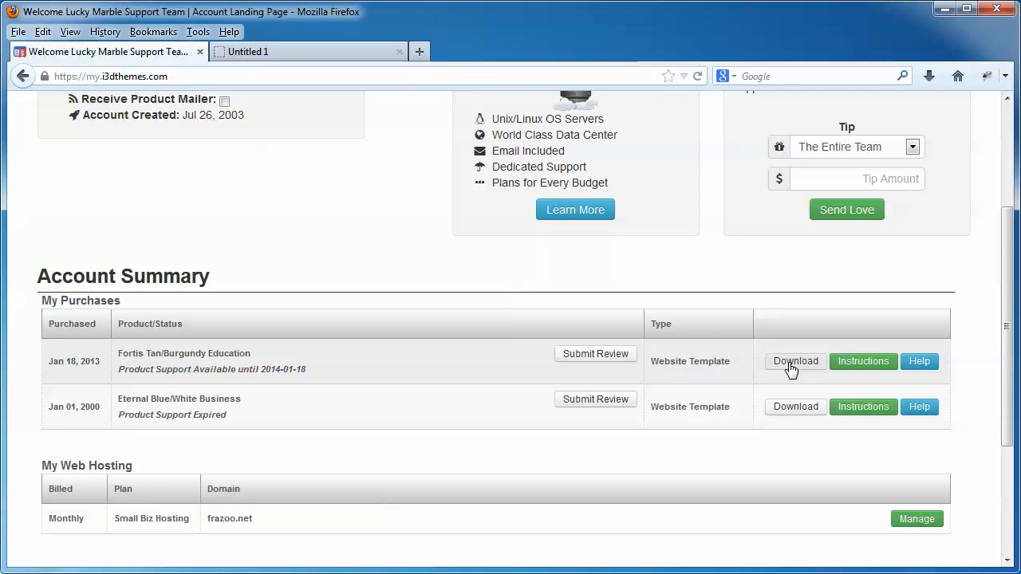
click(794, 361)
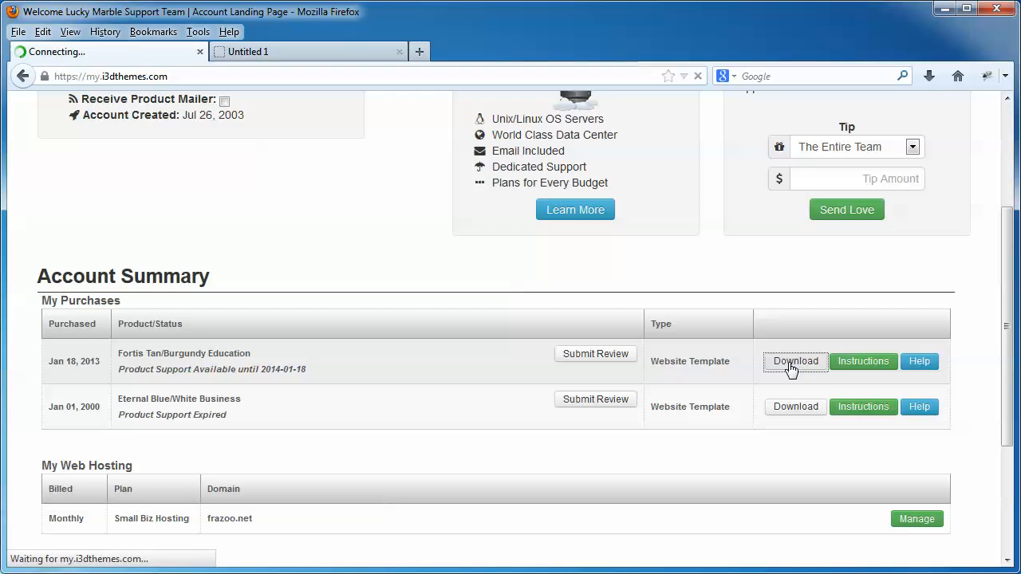
click(795, 361)
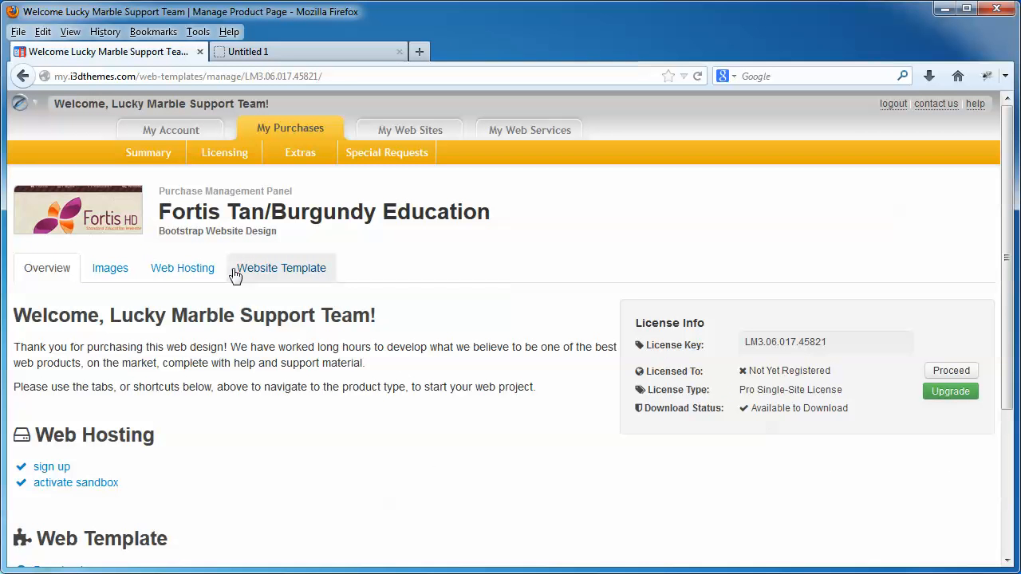
On the Website Template steps, agree to both the EULA and the Refund/Exchange Policy
click(281, 268)
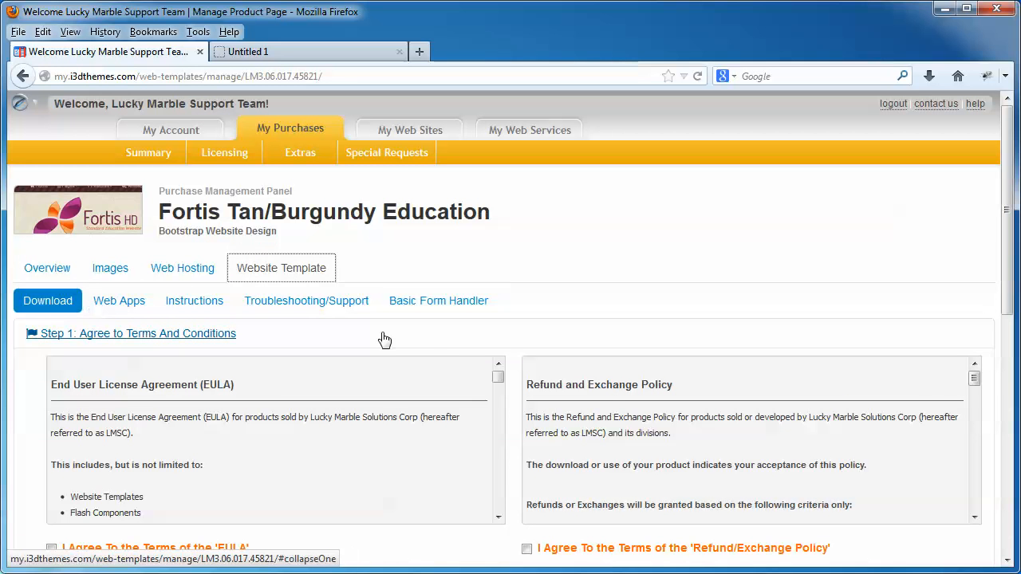
scroll(down, 3)
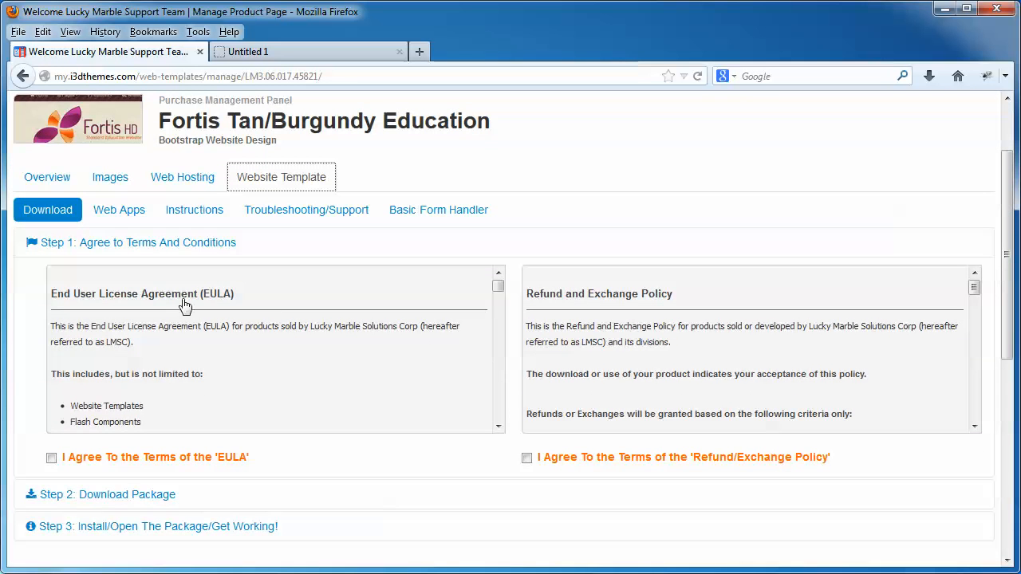
mouse_move(357, 437)
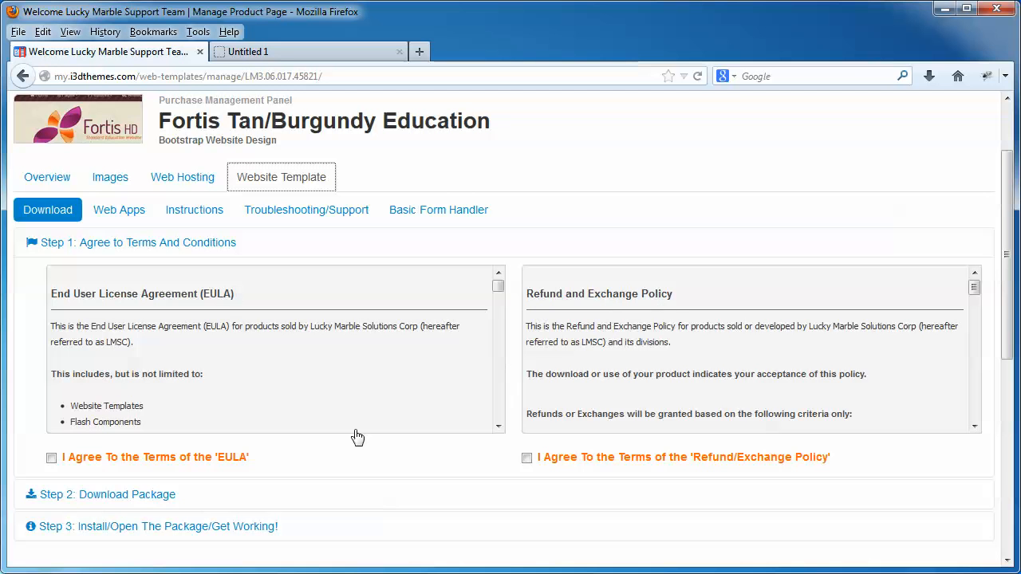
click(51, 456)
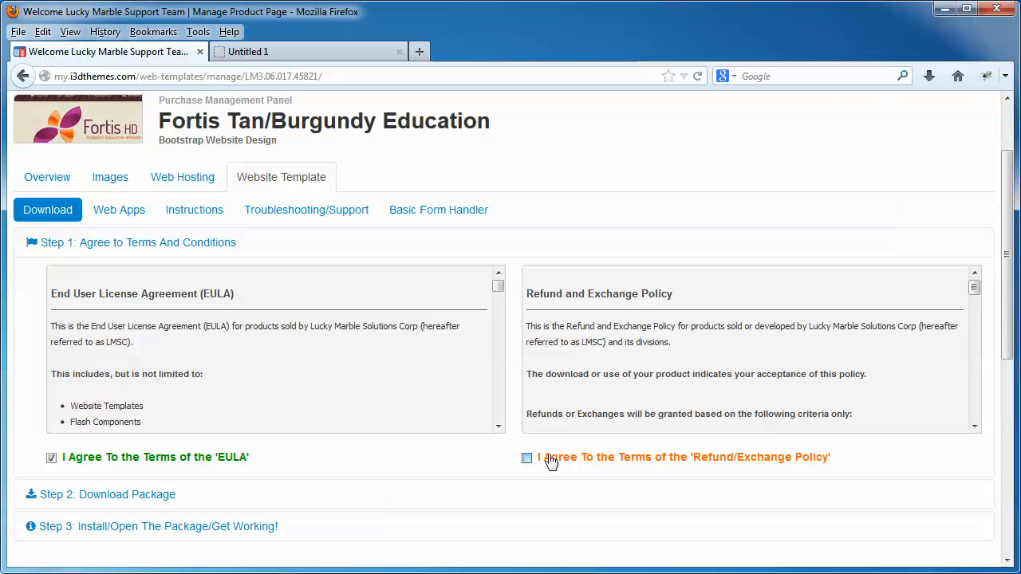
click(527, 456)
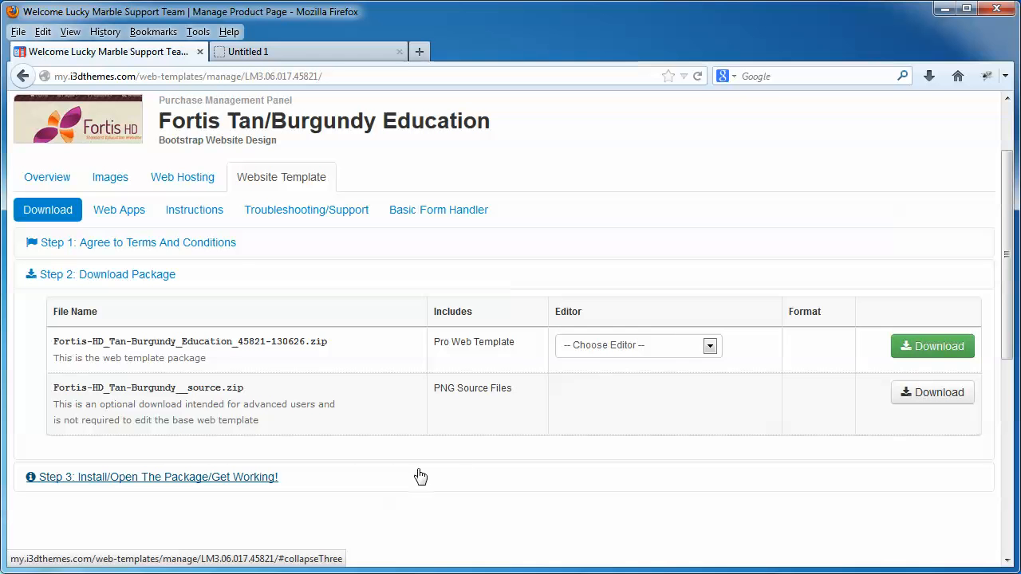
mouse_move(646, 348)
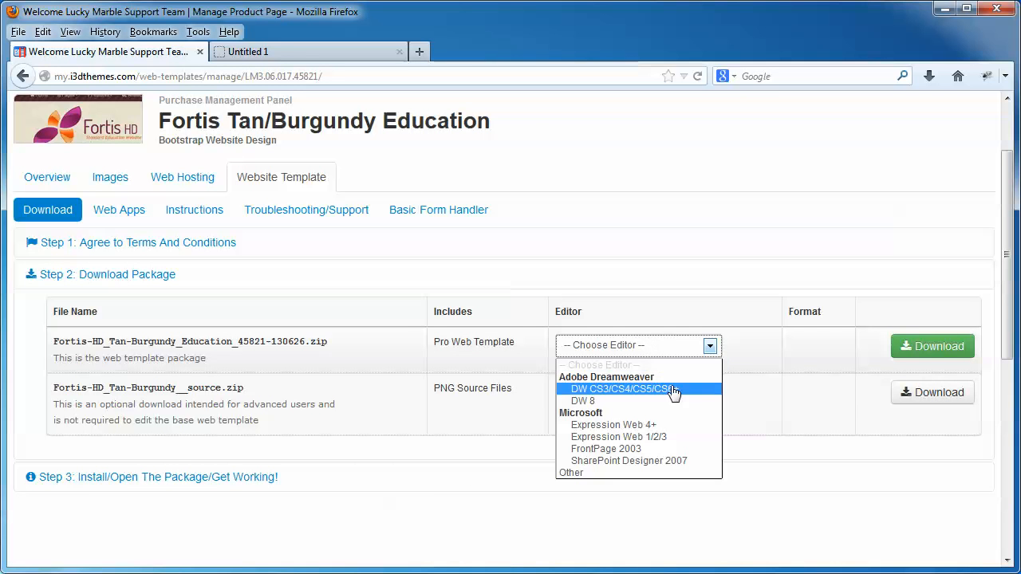
Choose the DW CS3/CS4/CS5/CS6+ editor and keep HTML 5 as the package format
click(620, 389)
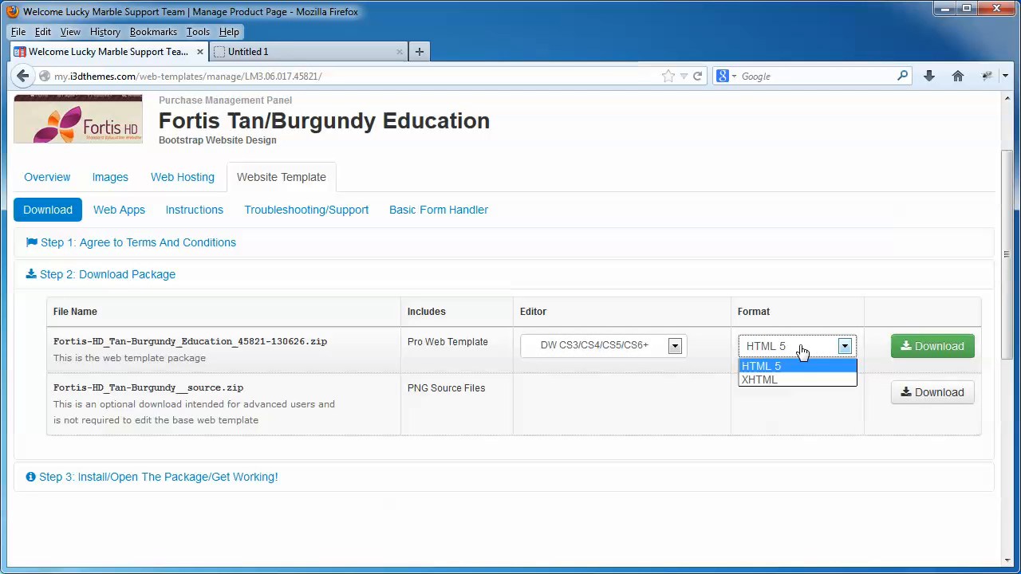
mouse_move(778, 380)
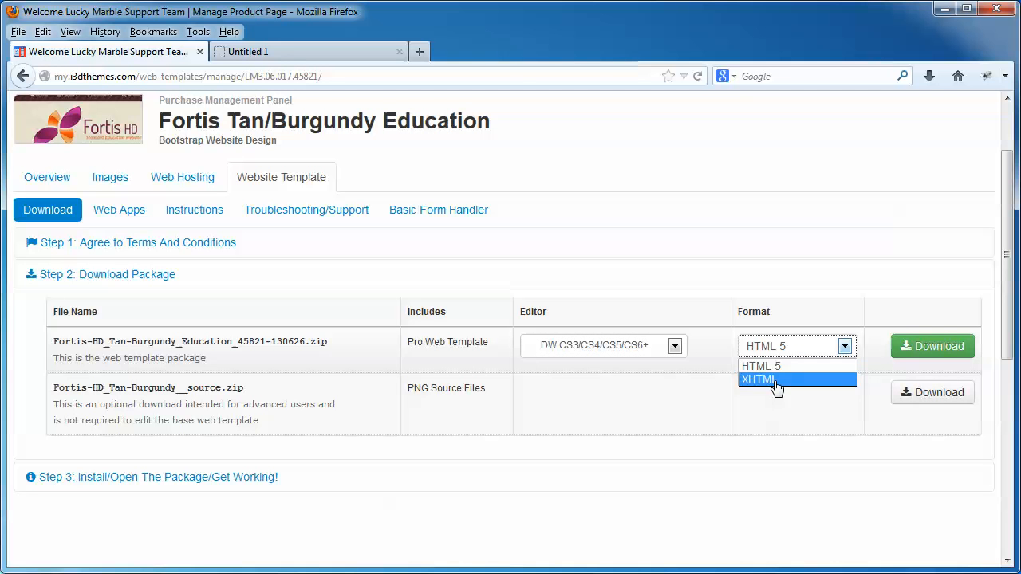
click(762, 365)
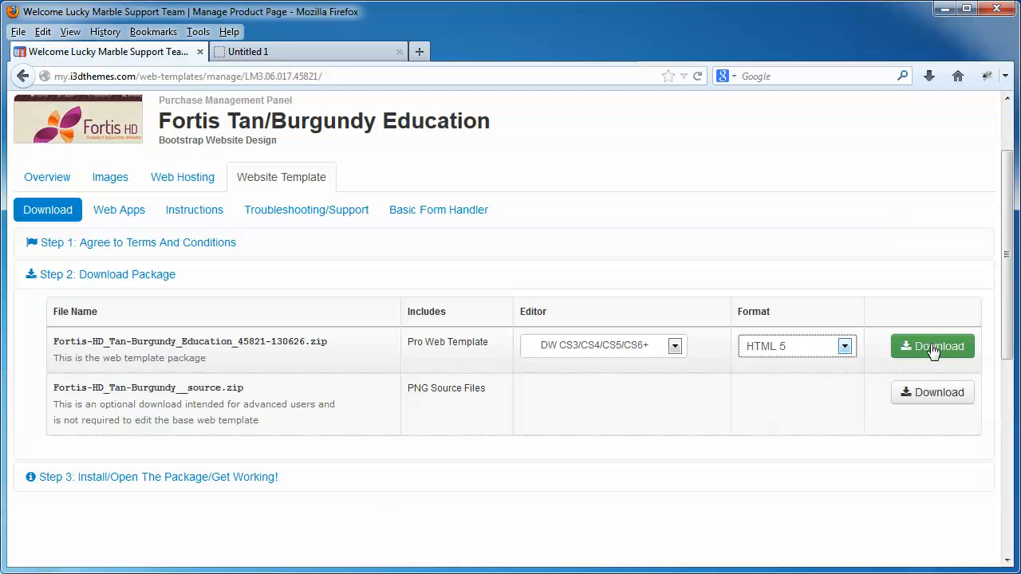
Start assembling and downloading the Fortis Tan/Burgundy Education template package
click(932, 346)
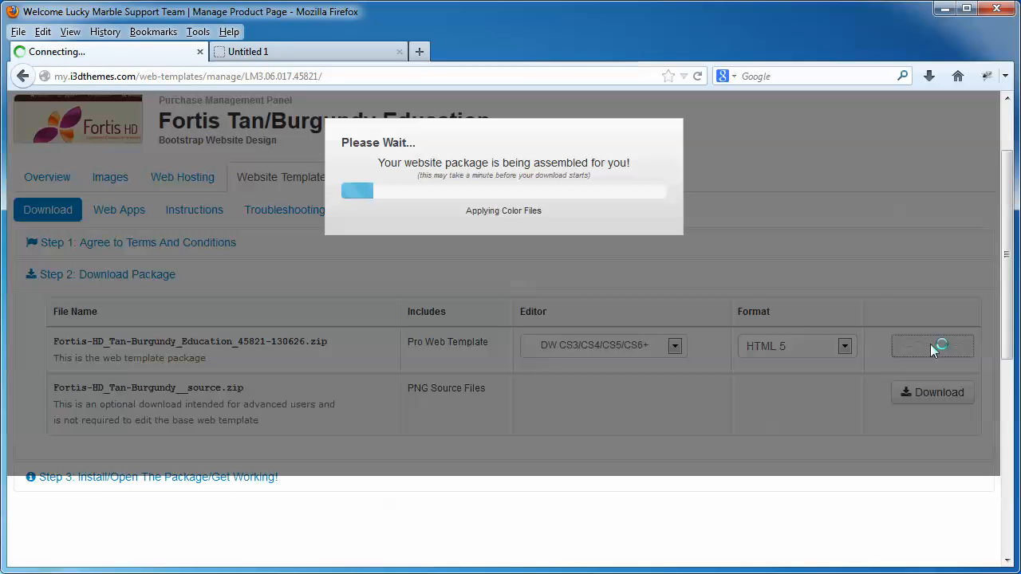
mouse_move(471, 248)
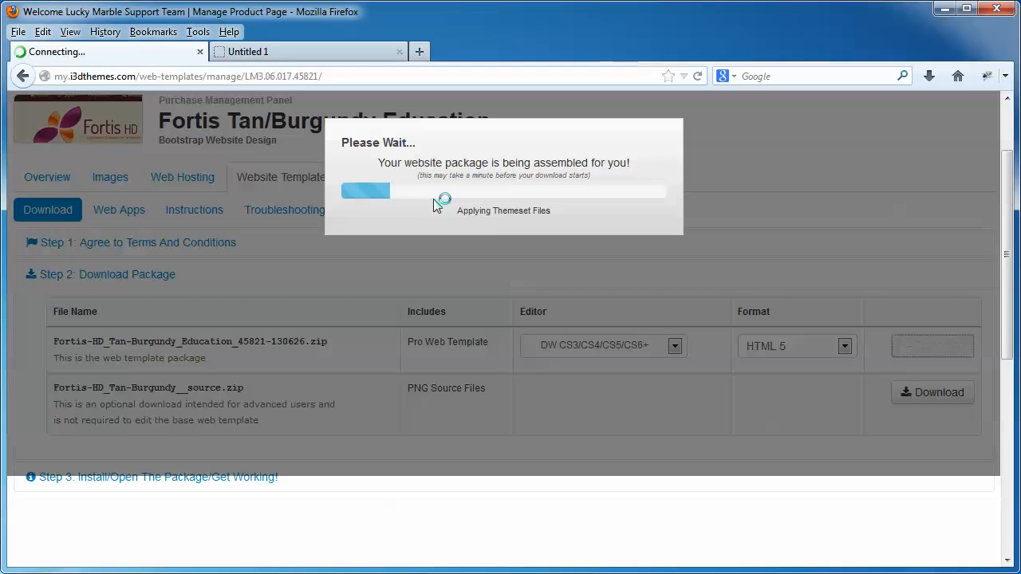
mouse_move(590, 213)
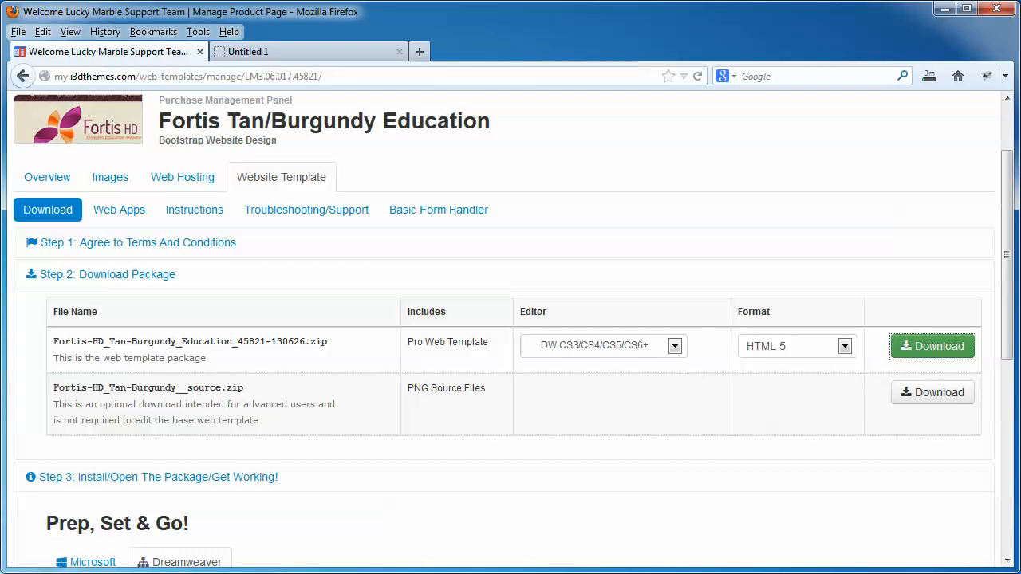
mouse_move(979, 120)
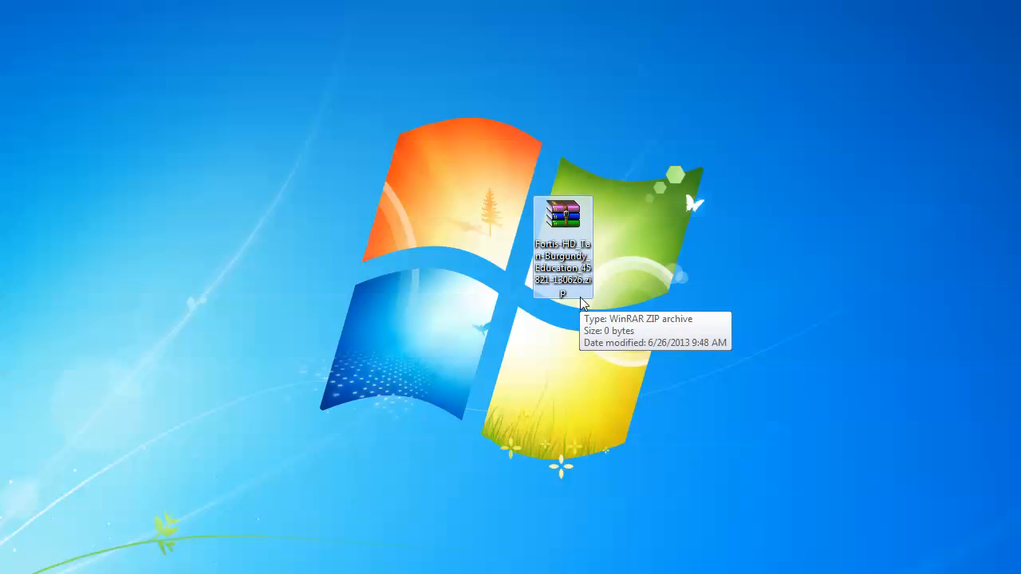
mouse_move(587, 248)
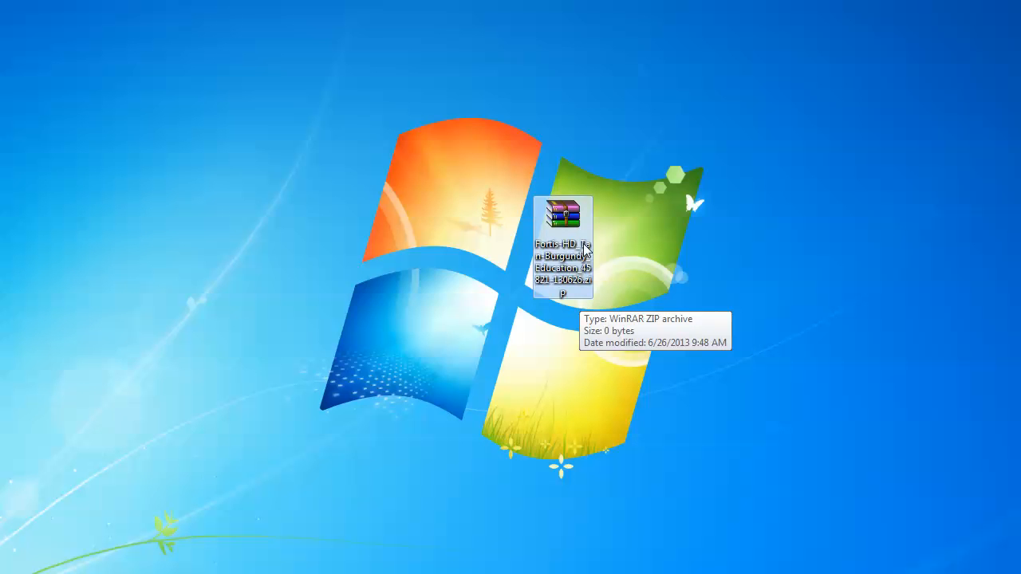
mouse_move(578, 289)
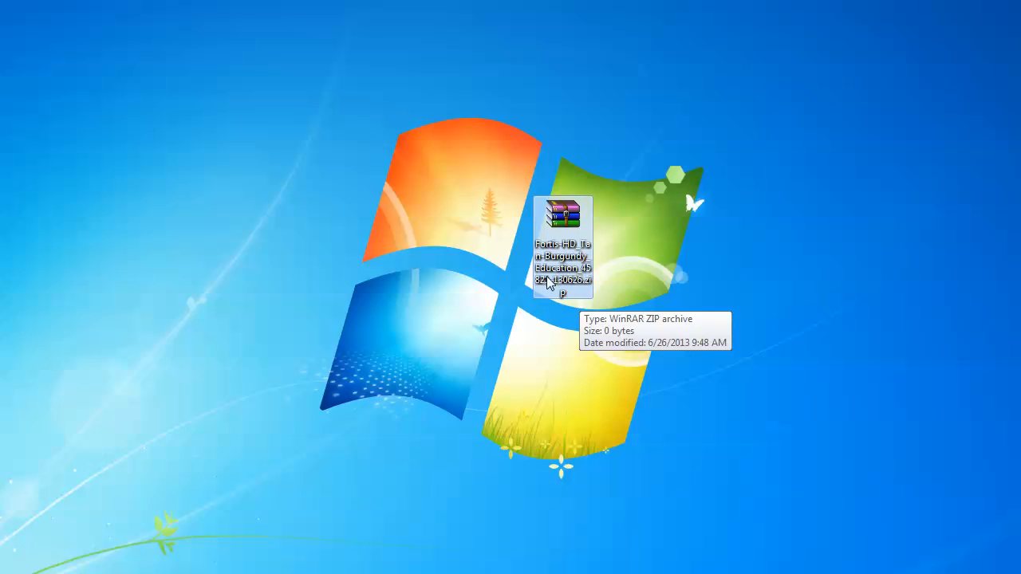
mouse_move(562, 289)
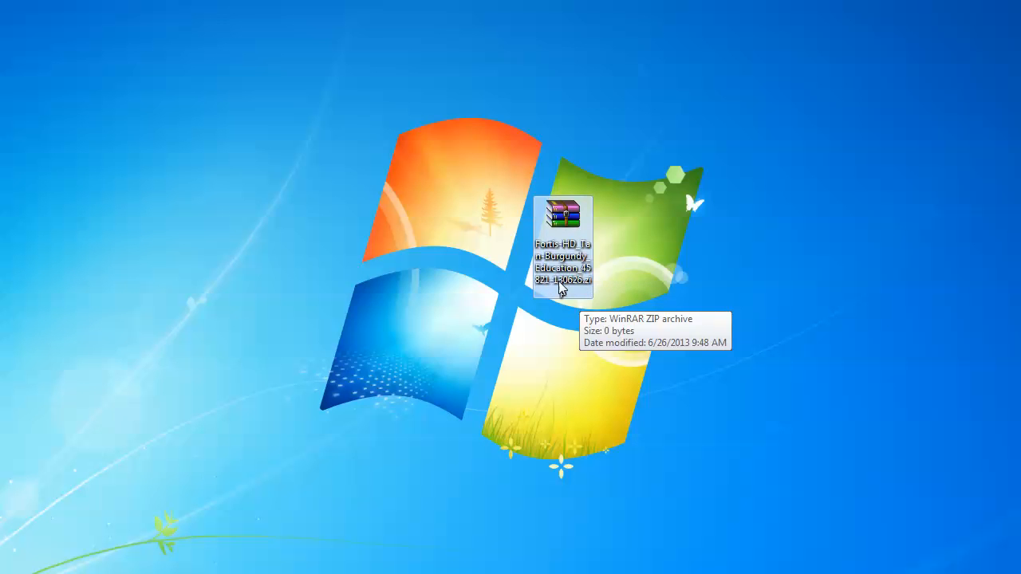
mouse_move(581, 289)
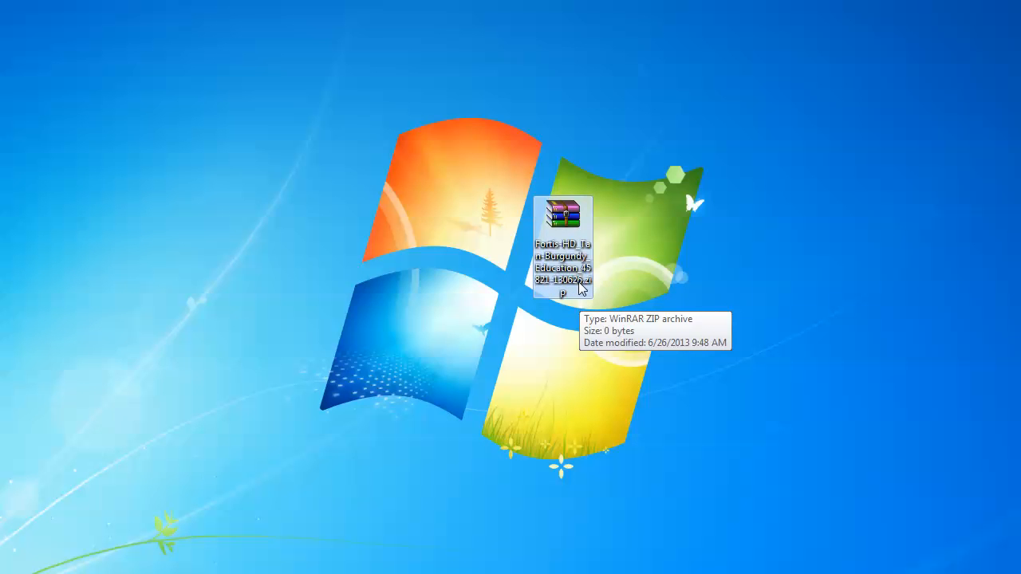